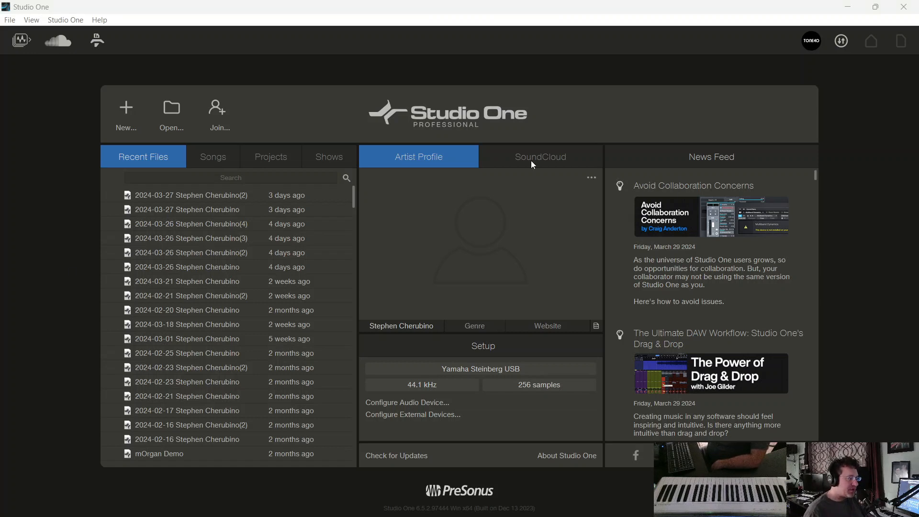
mouse_move(533, 187)
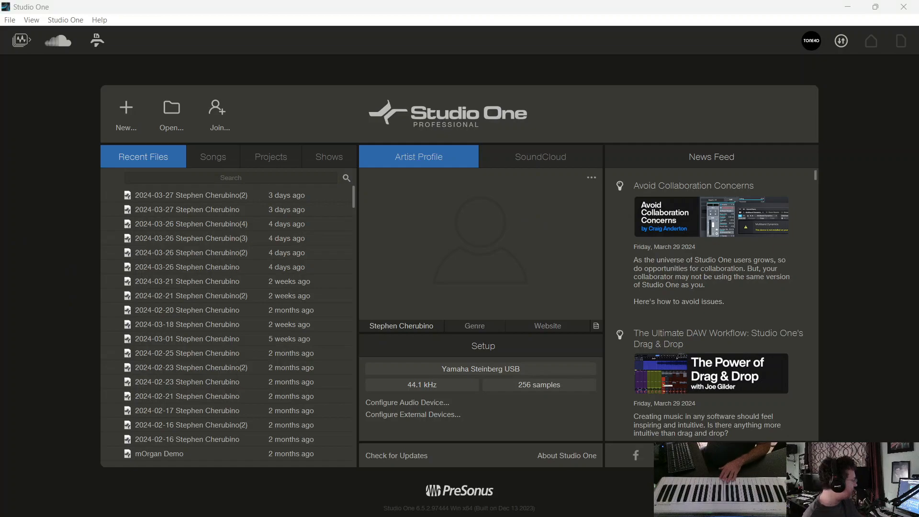
mouse_move(414, 169)
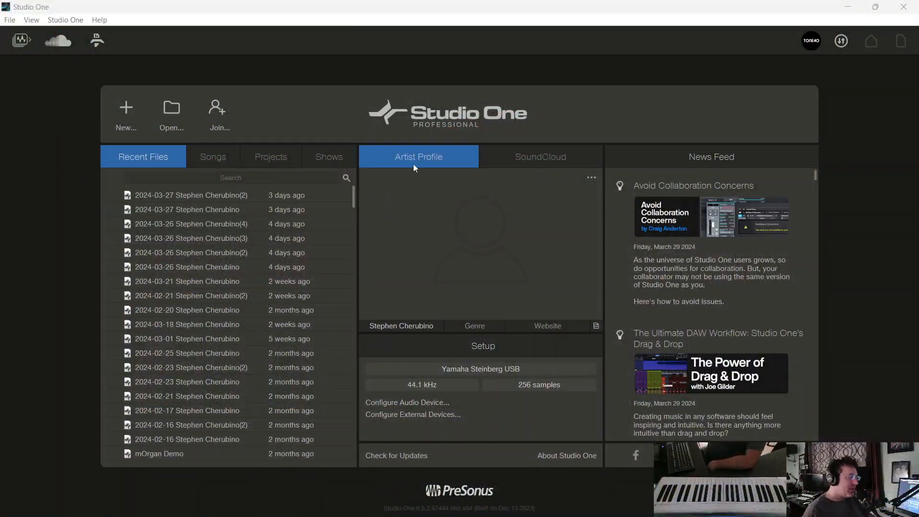
mouse_move(484, 229)
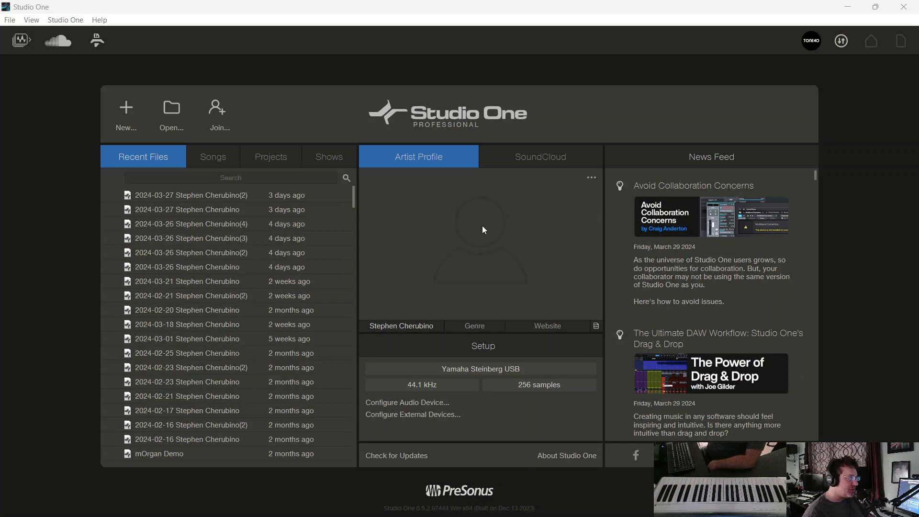
mouse_move(566, 162)
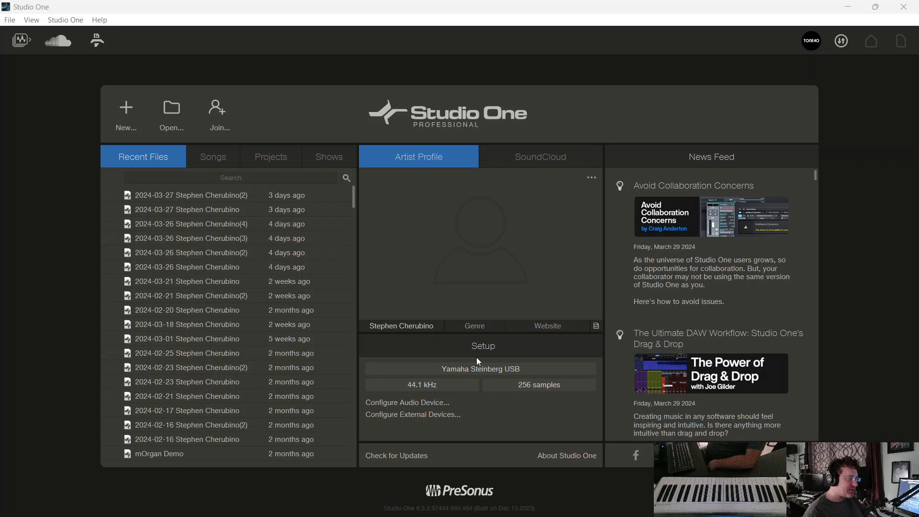
Step: Create a new song from the Record and Mix template
click(407, 402)
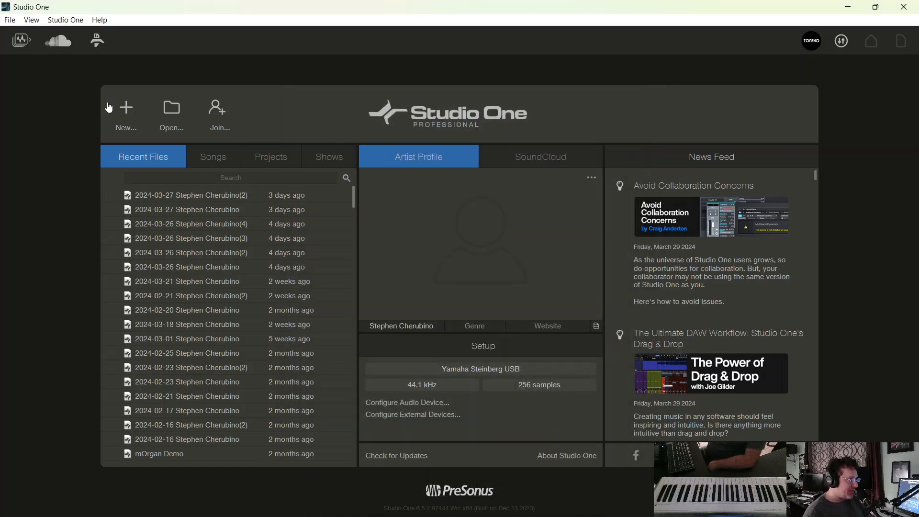
click(126, 114)
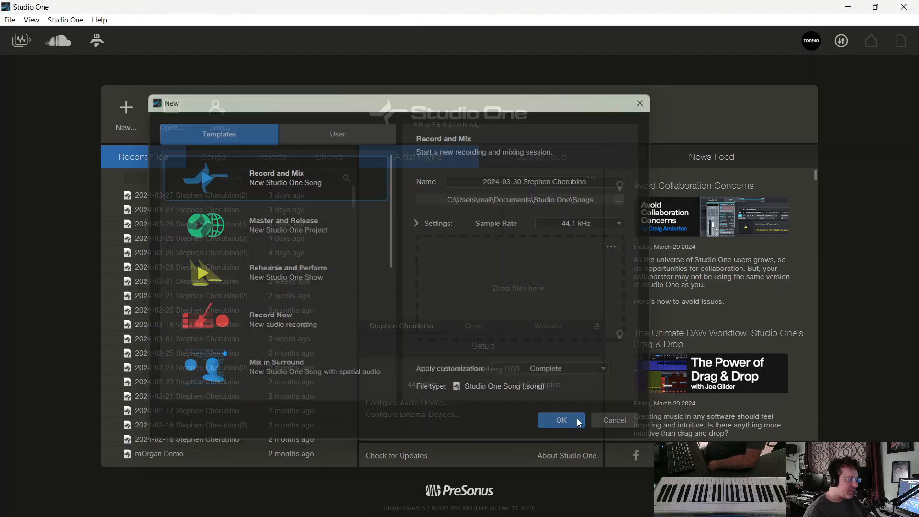
click(560, 420)
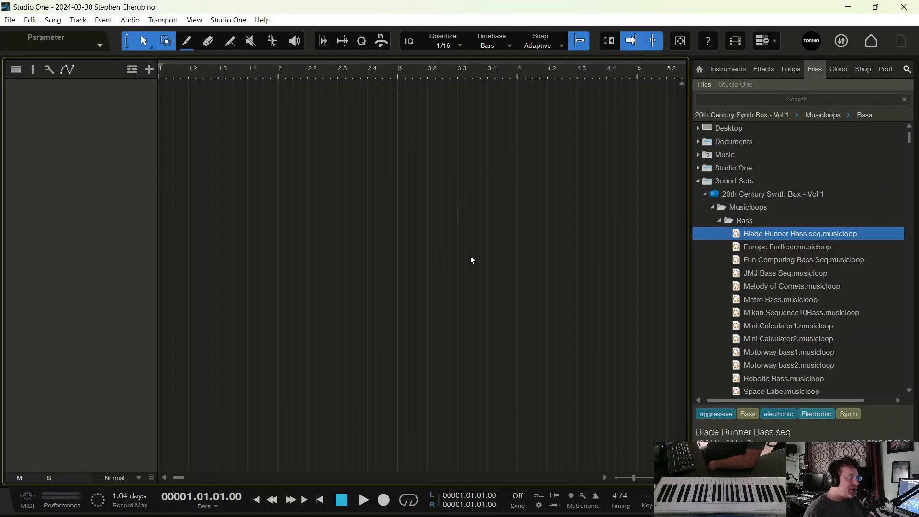
Step: Bring up Studio One Options on the External Devices page listing the K49 keyboard
click(227, 19)
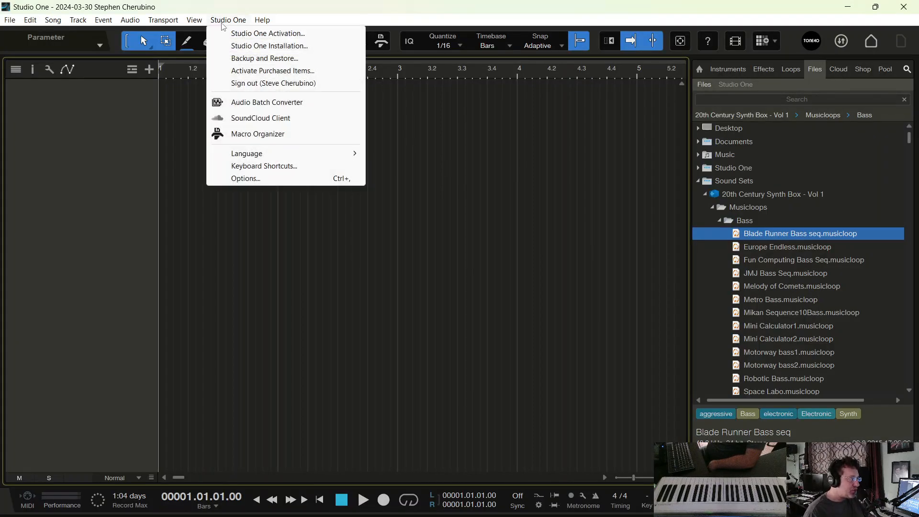
click(245, 178)
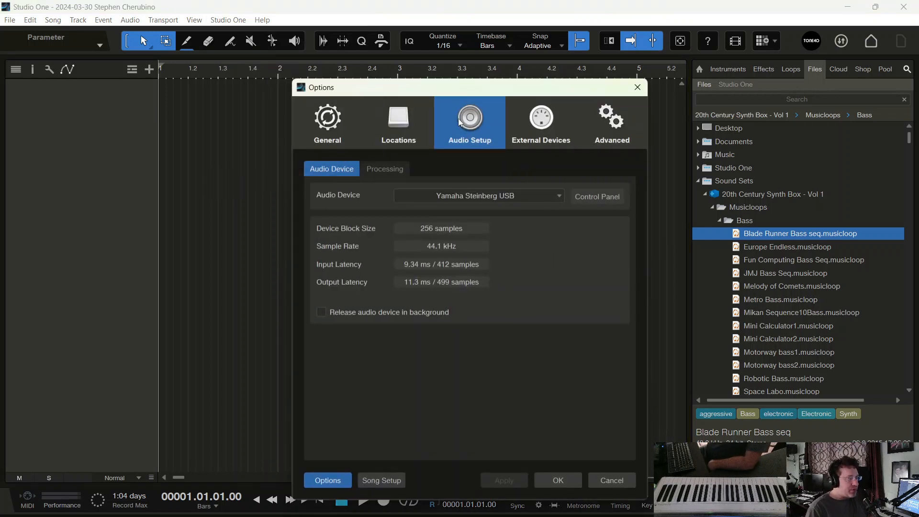
click(540, 122)
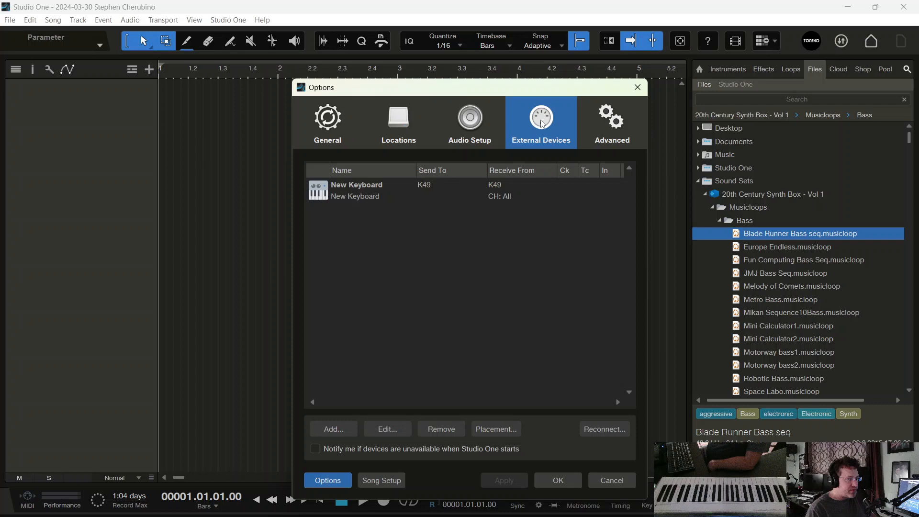
Step: Start adding a new keyboard device, first setting Receive From to the K49 keyboard
click(333, 429)
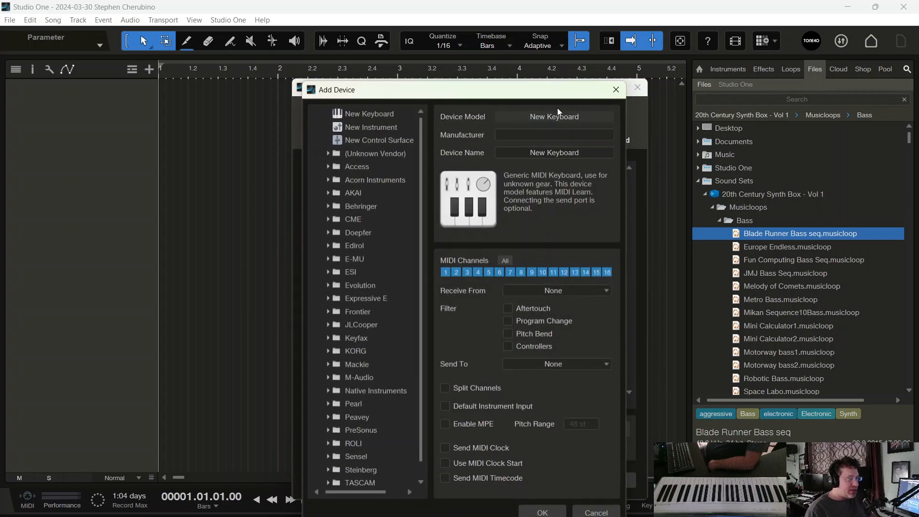
mouse_move(521, 315)
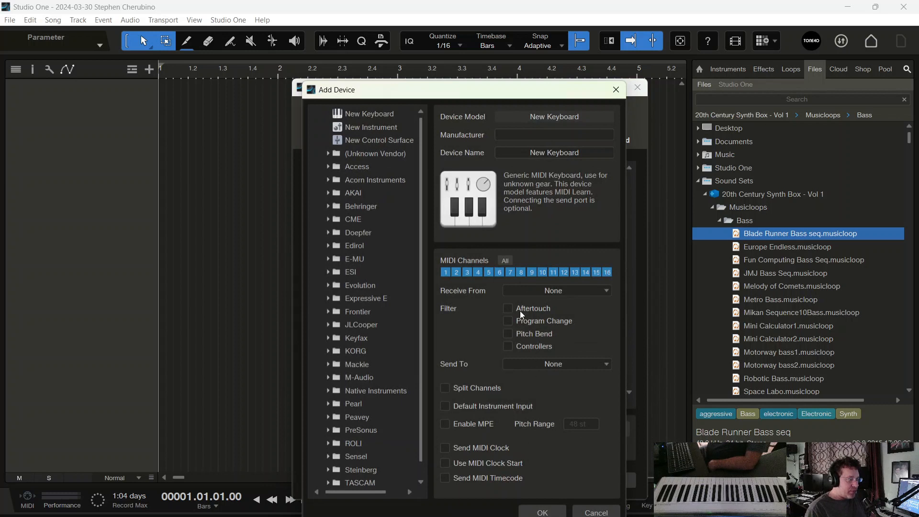
mouse_move(431, 334)
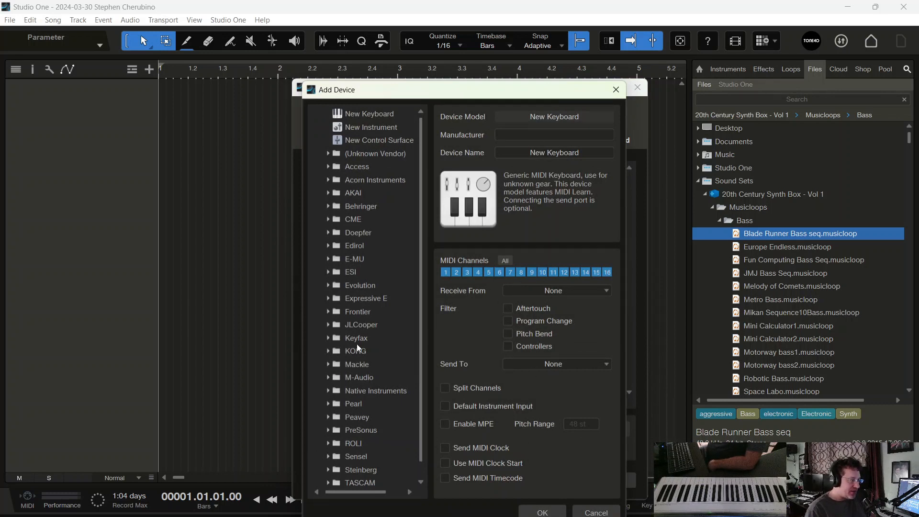
click(555, 290)
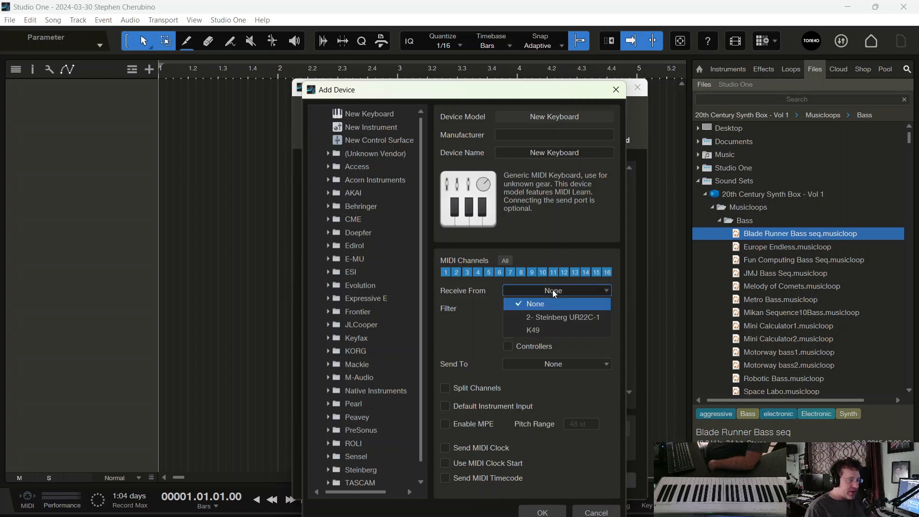
mouse_move(538, 330)
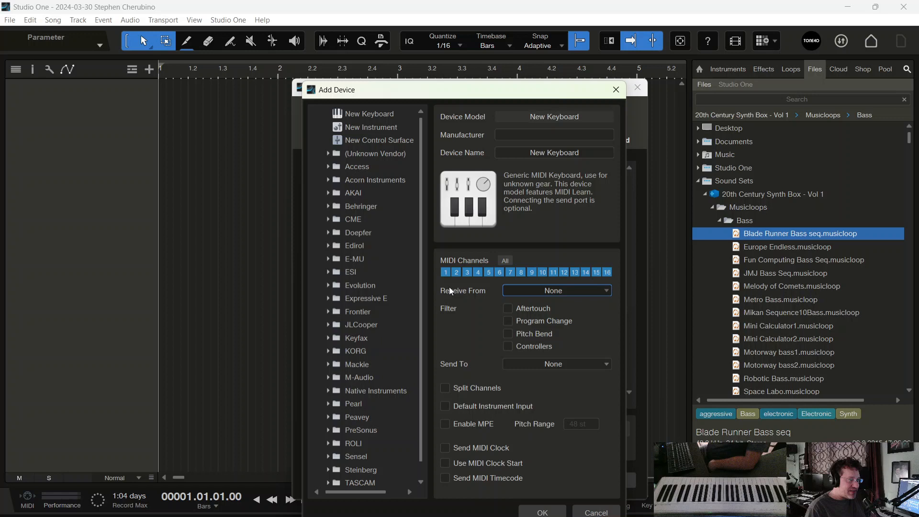
mouse_move(472, 295)
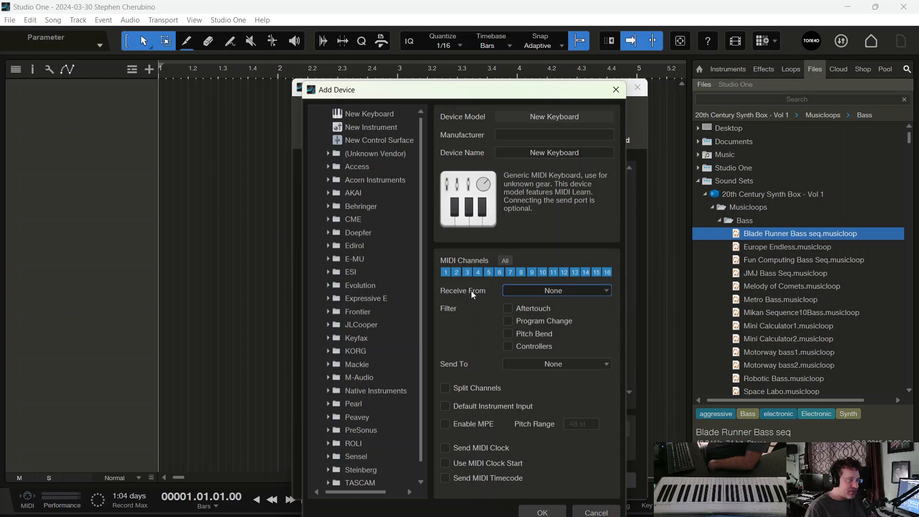
click(555, 290)
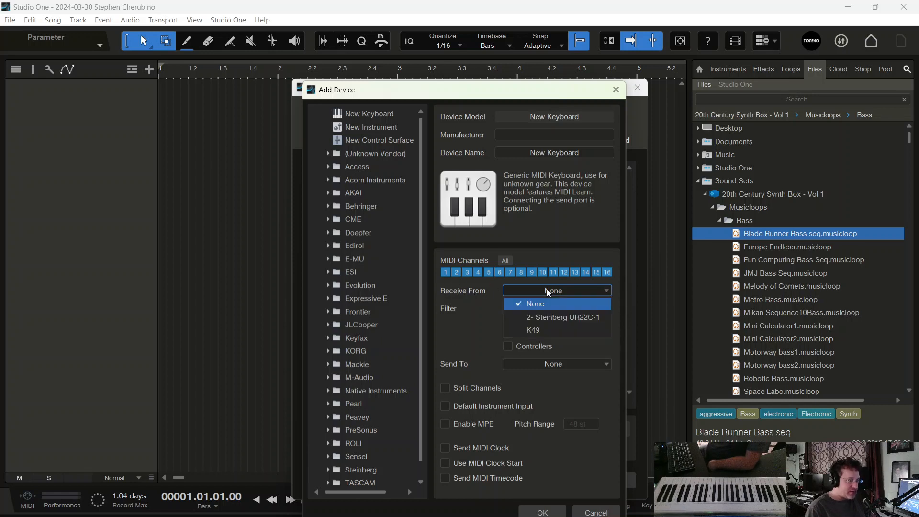
mouse_move(534, 330)
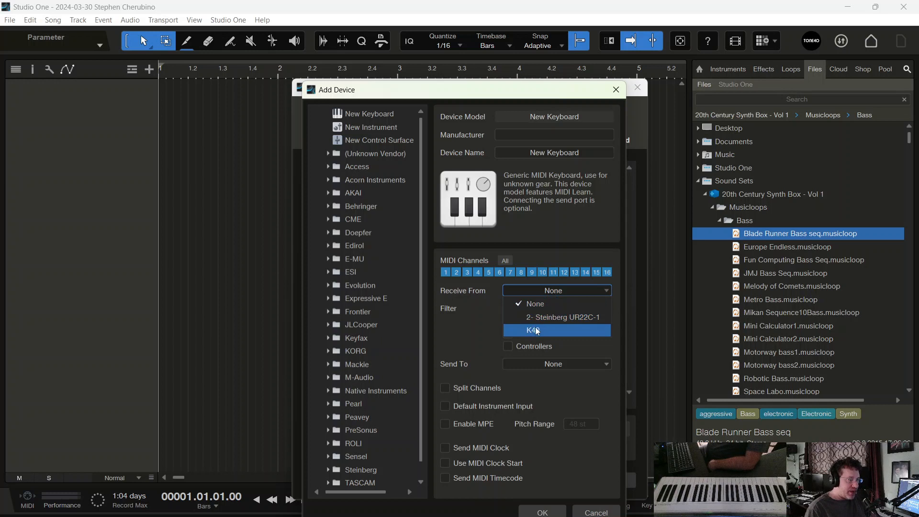
click(533, 330)
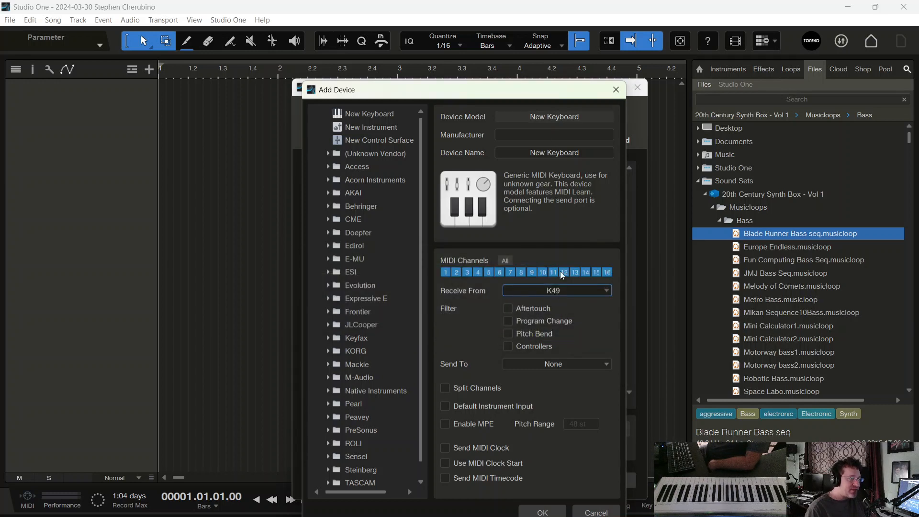
Step: Set both Receive From and Send To to the 2- Steinberg UR22C-1 port
click(556, 291)
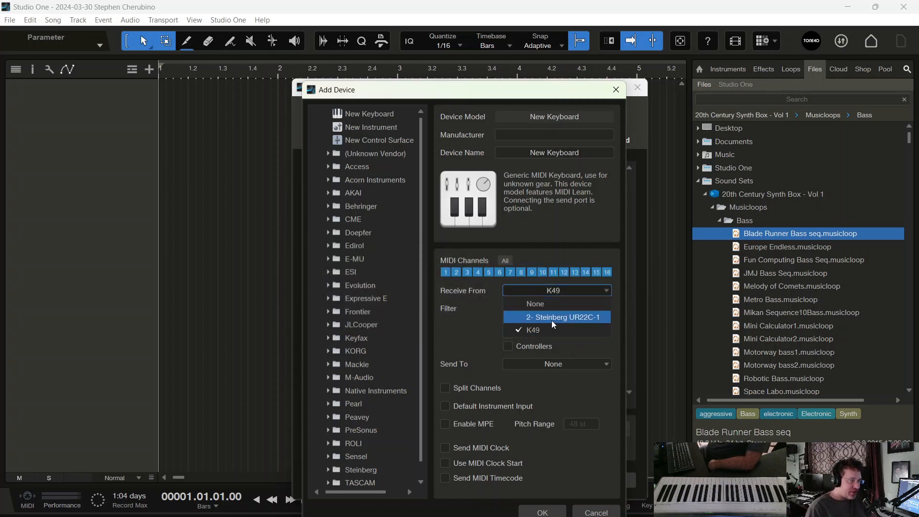
click(563, 317)
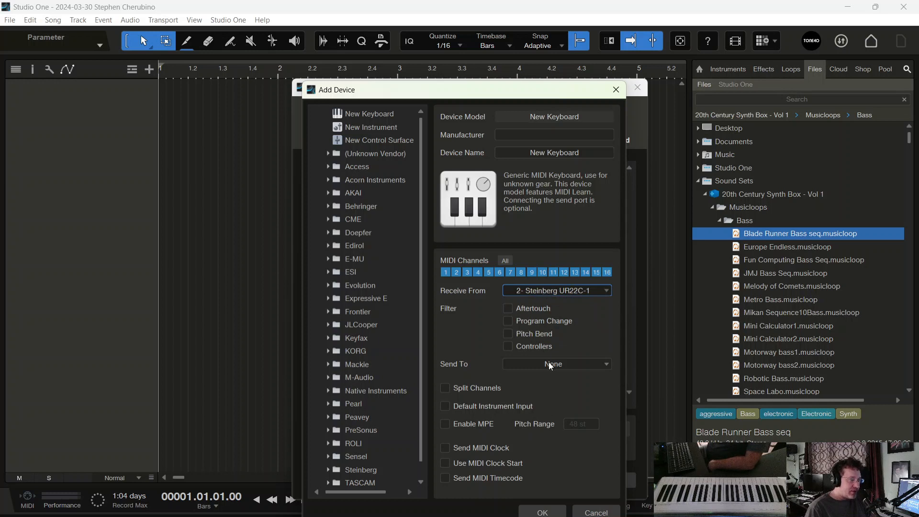
click(555, 364)
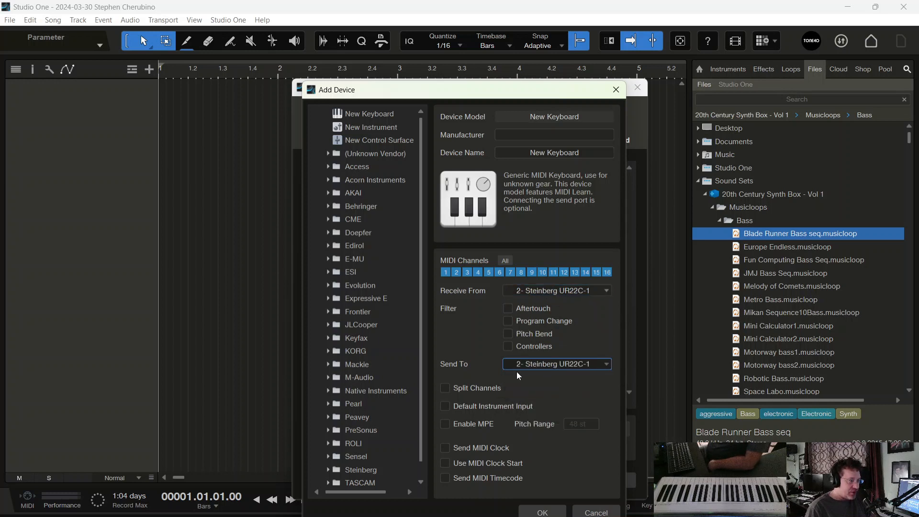
mouse_move(502, 377)
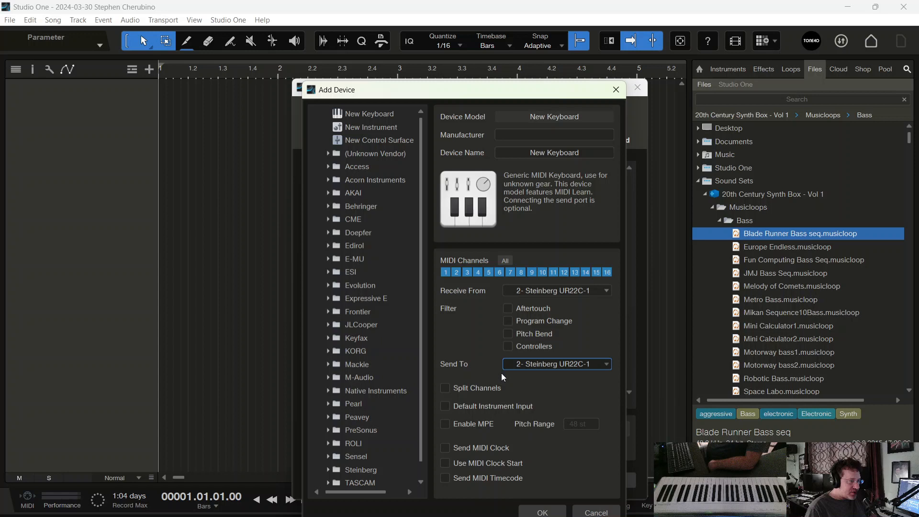
mouse_move(562, 367)
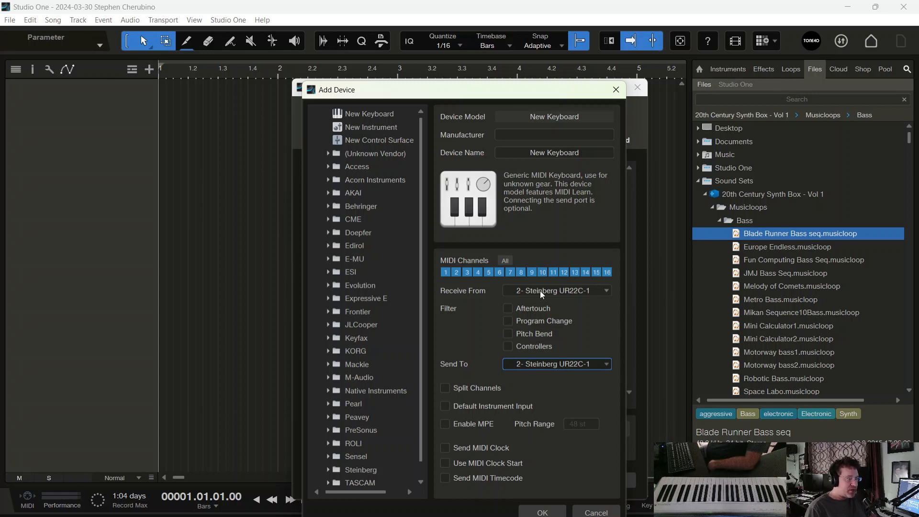
mouse_move(557, 365)
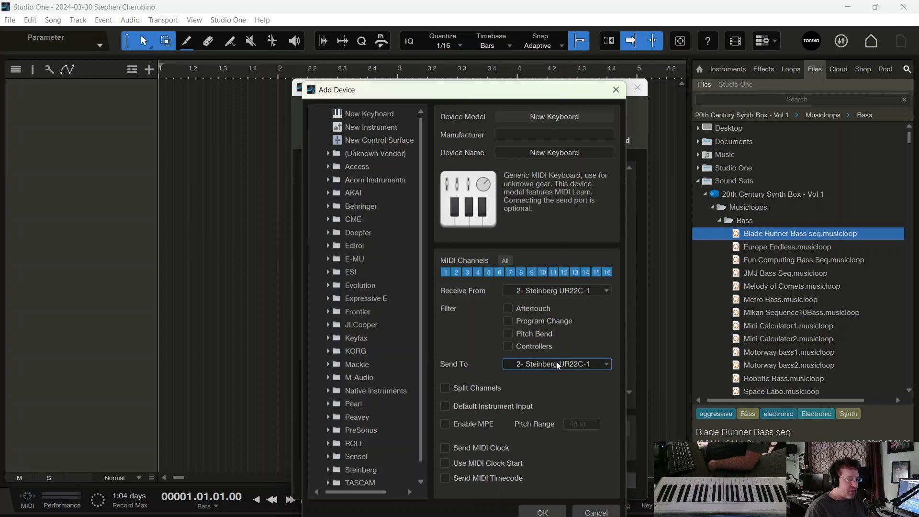
mouse_move(575, 295)
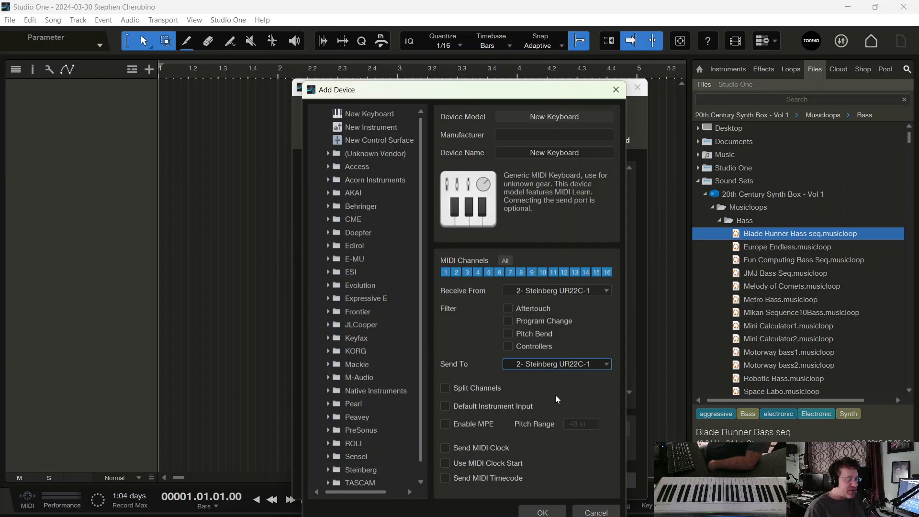
mouse_move(588, 357)
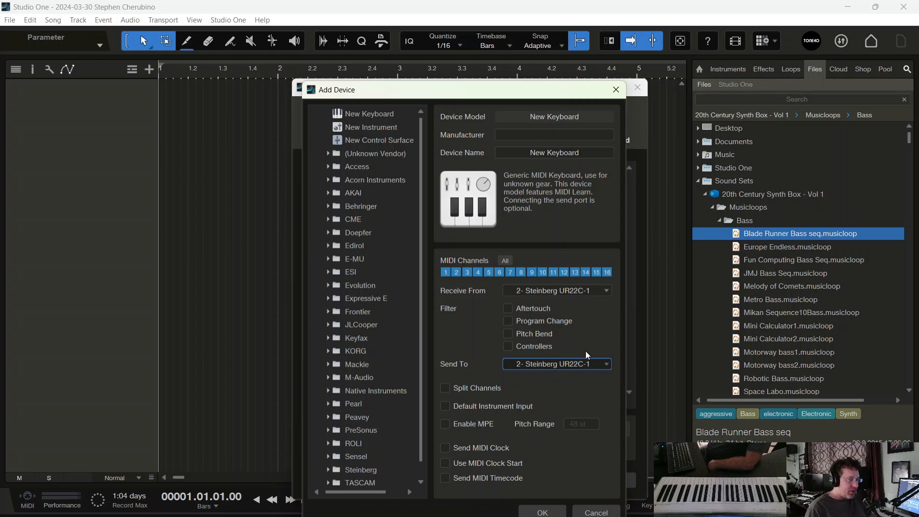
mouse_move(589, 354)
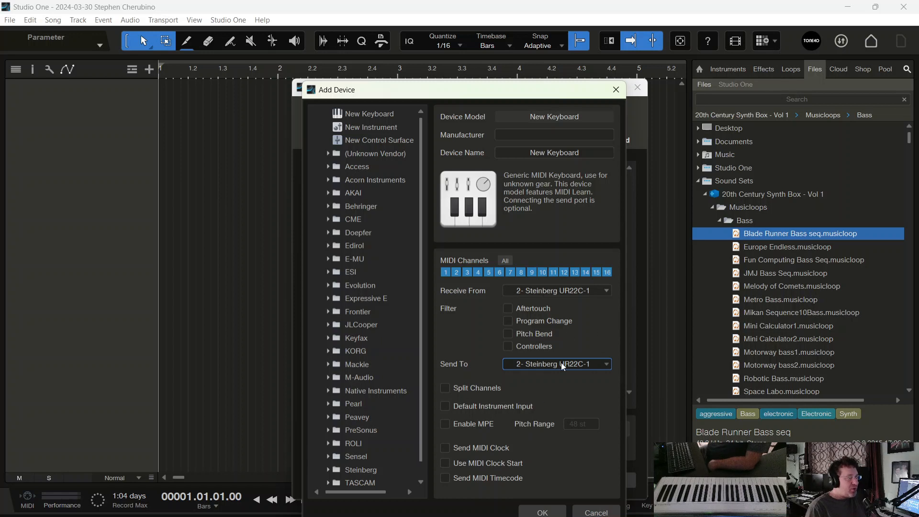
mouse_move(508, 481)
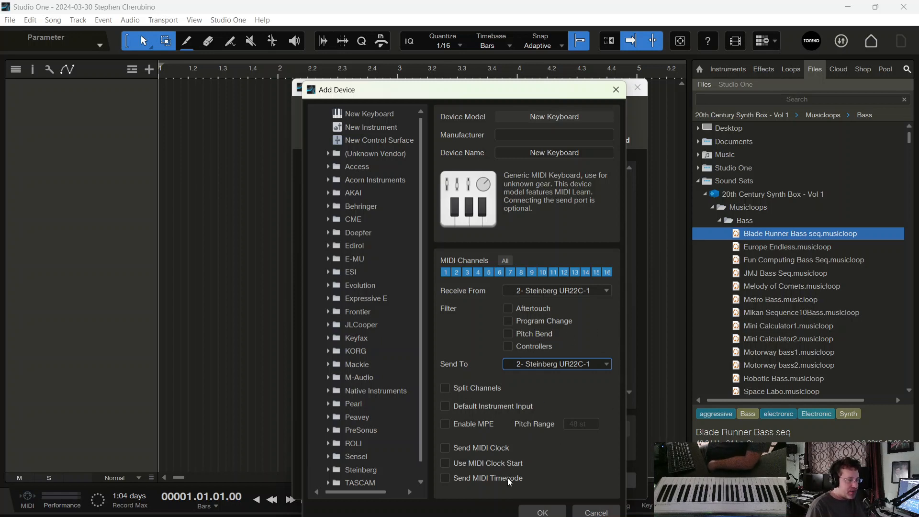
mouse_move(555, 491)
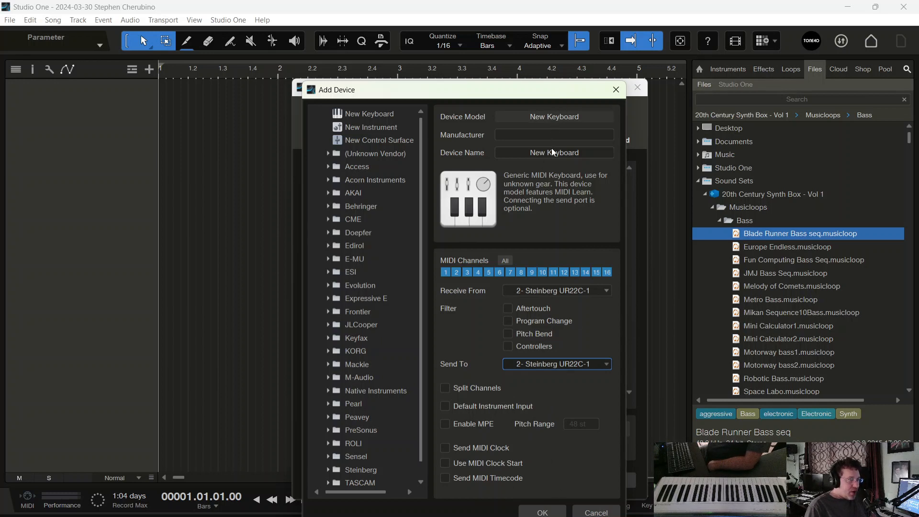
Step: Name the device Steinberg UR22, fill in Manufacturer and confirm adding it
double_click(554, 152)
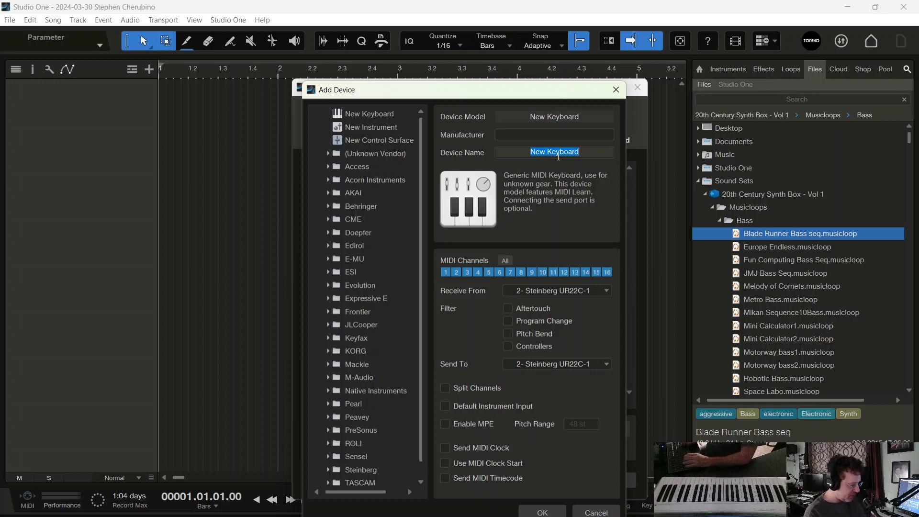
text(Steinberg UR22)
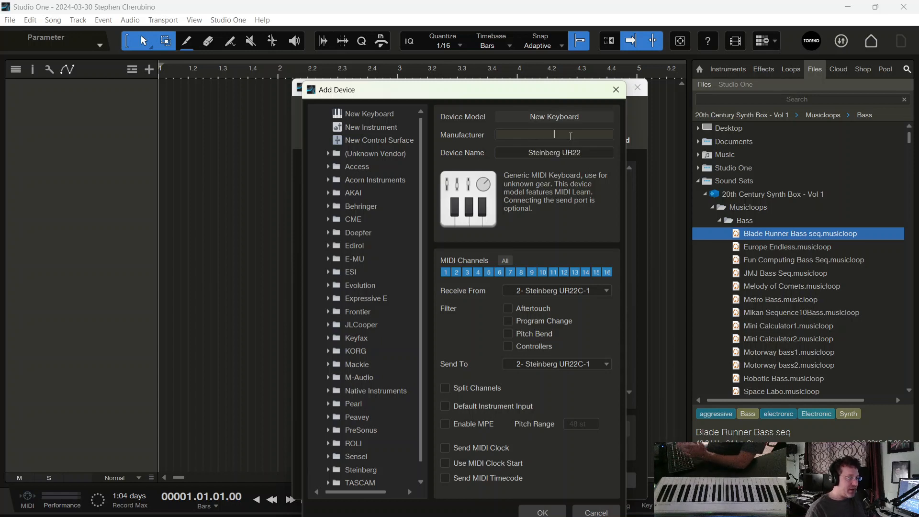
text(sfthsdgsdfg)
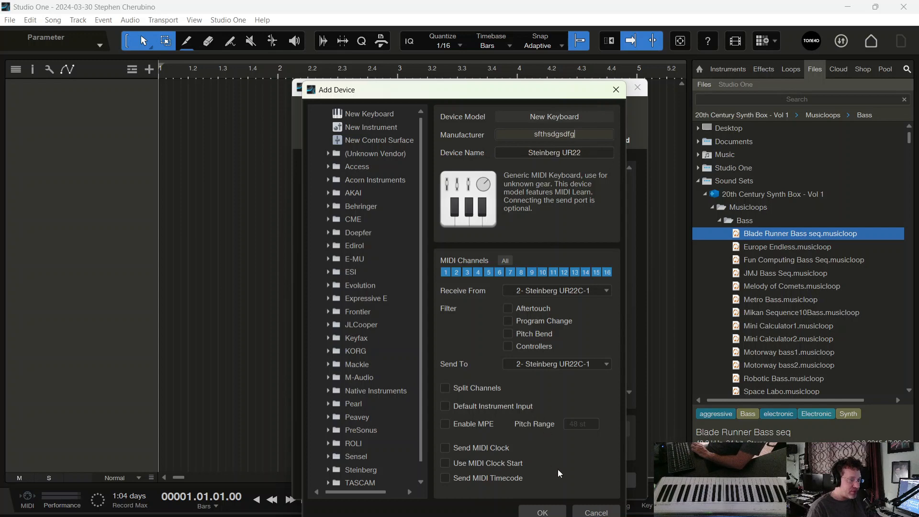
click(540, 511)
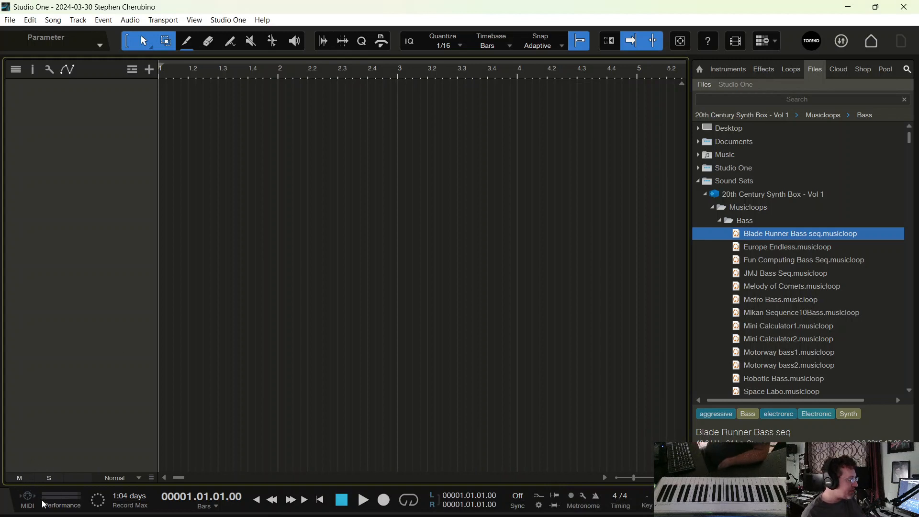
mouse_move(14, 497)
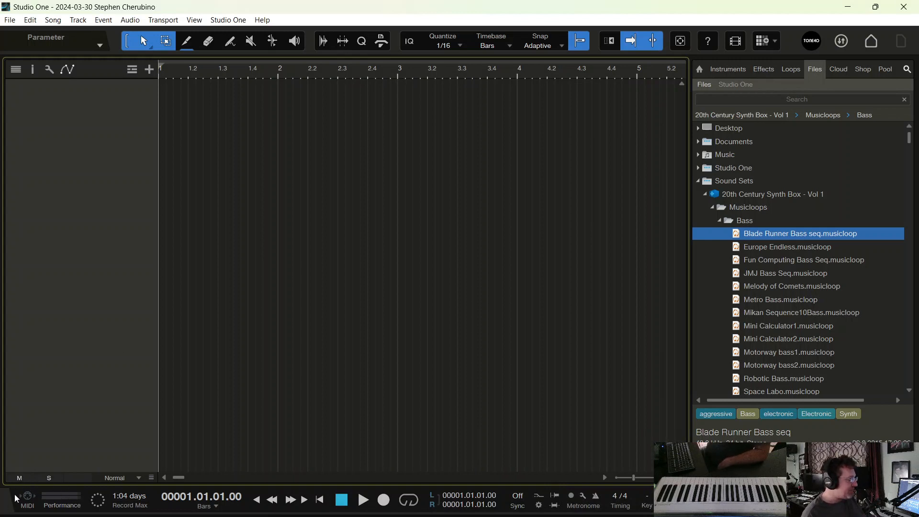
mouse_move(26, 497)
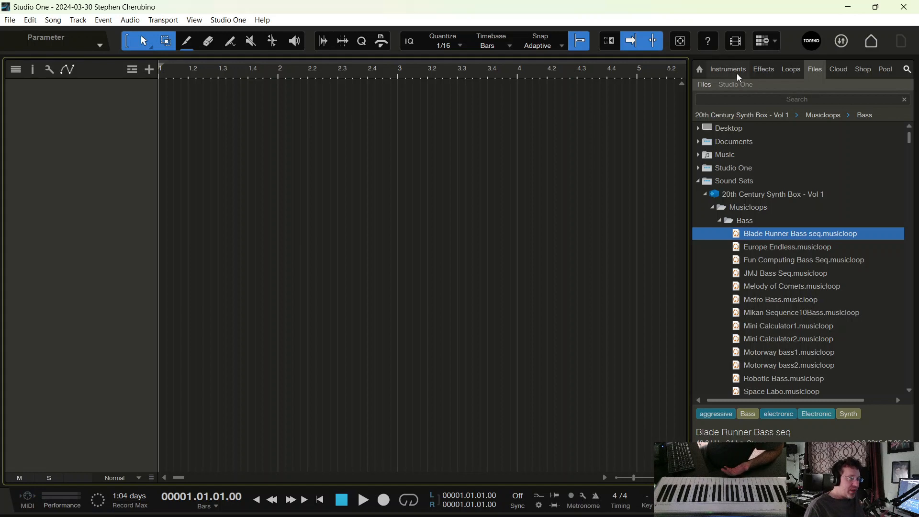
Step: Add a Mojito instrument track from the PreSonus folder and close its editor
click(728, 69)
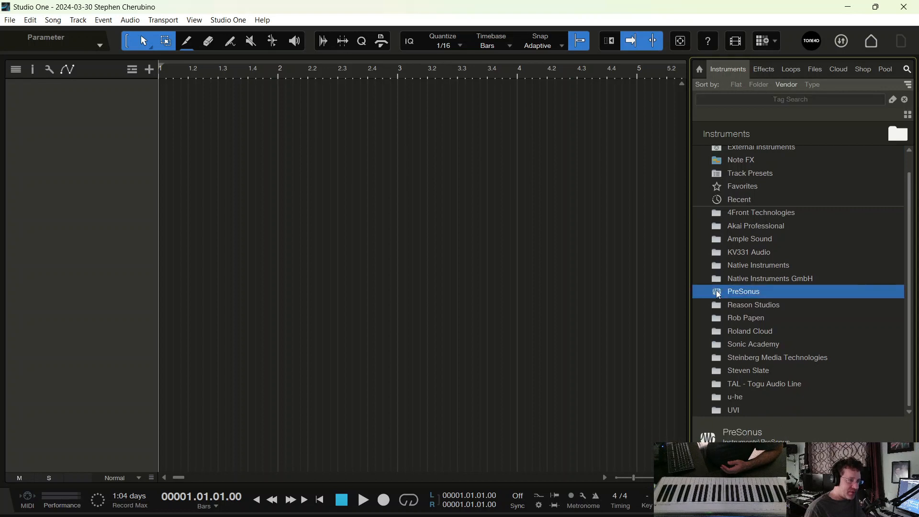
double_click(738, 178)
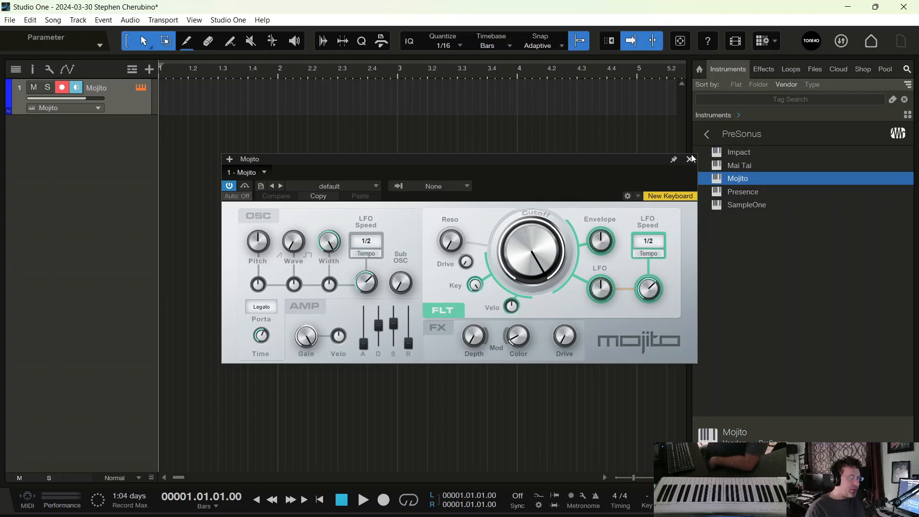
click(690, 159)
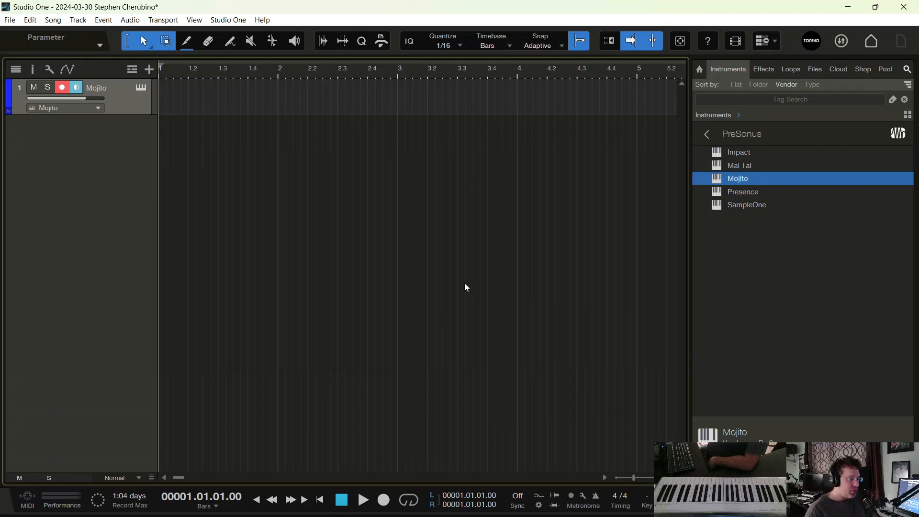